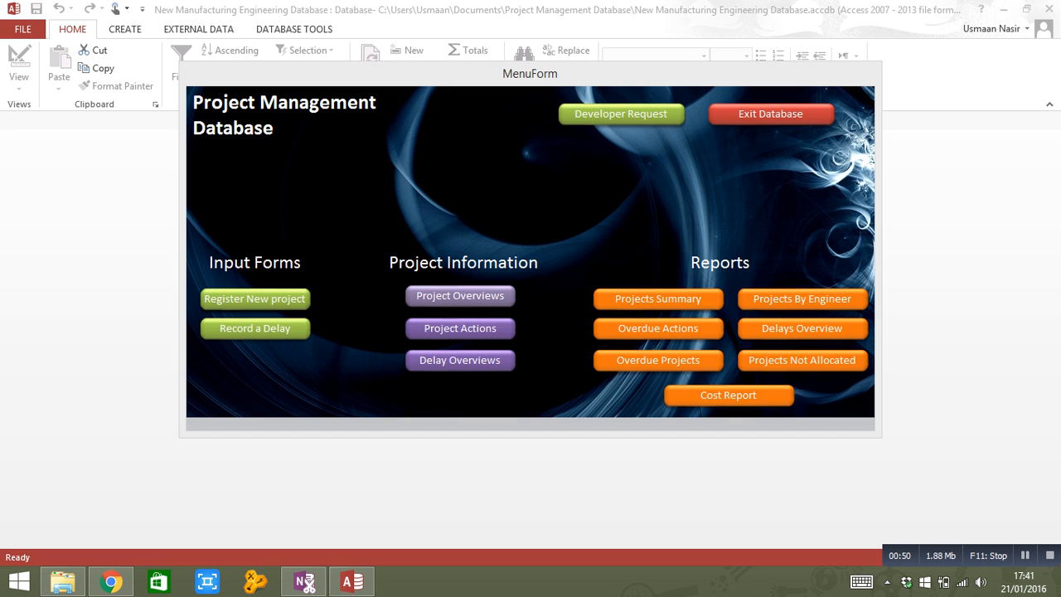
# - From MenuForm, show the Project Number 1 record via the existing form's Project Name Search box
pyautogui.click(461, 295)
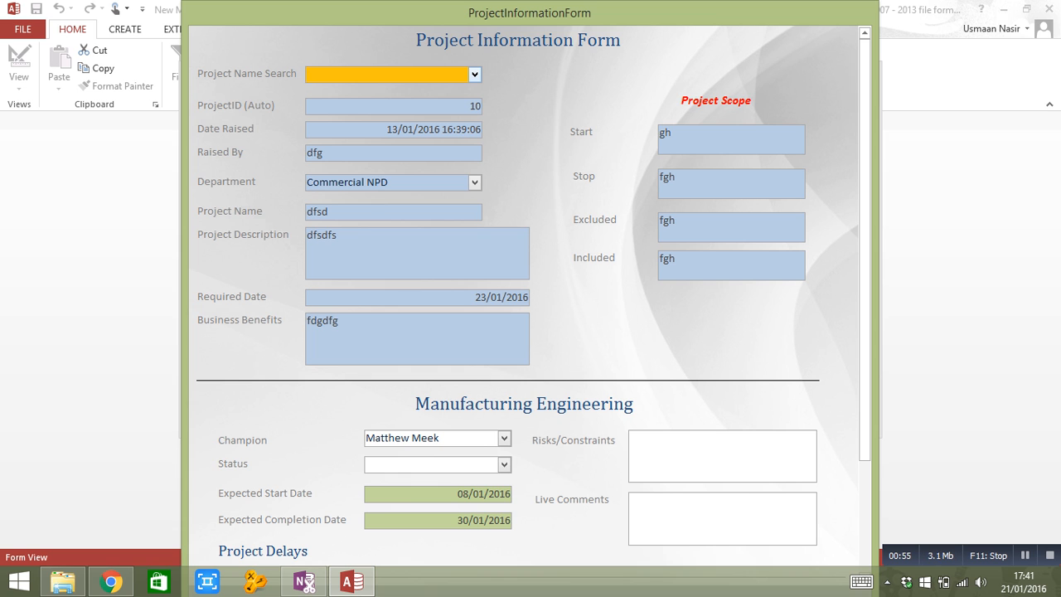
pyautogui.click(474, 73)
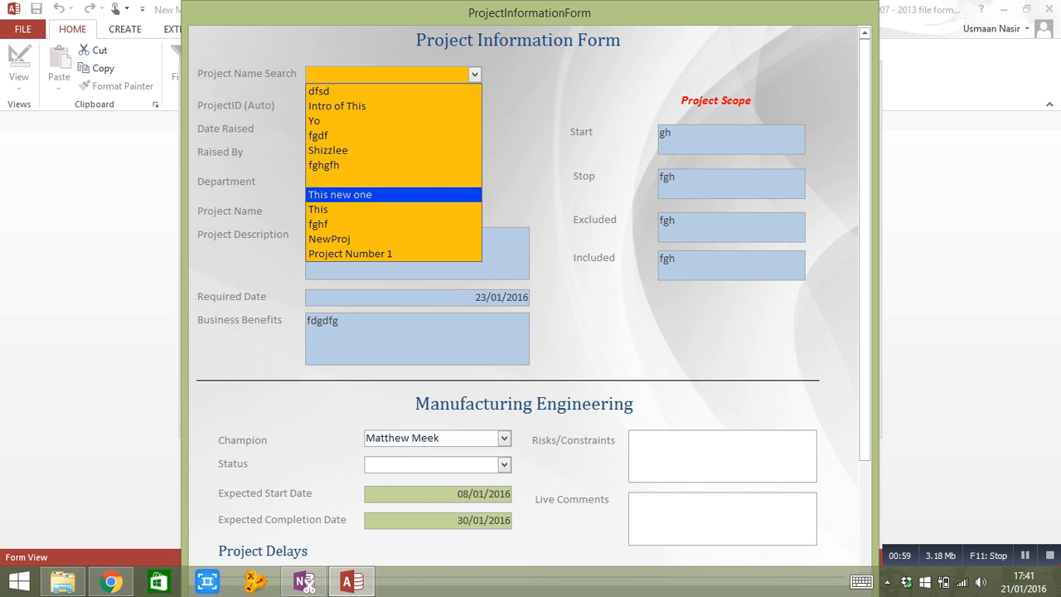
pyautogui.click(318, 209)
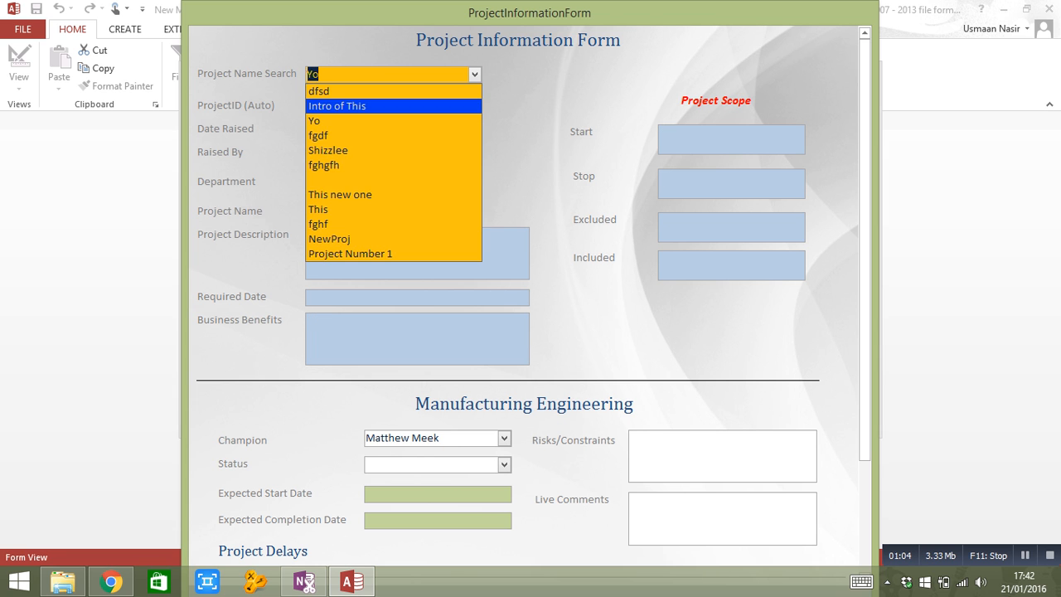
pyautogui.click(350, 254)
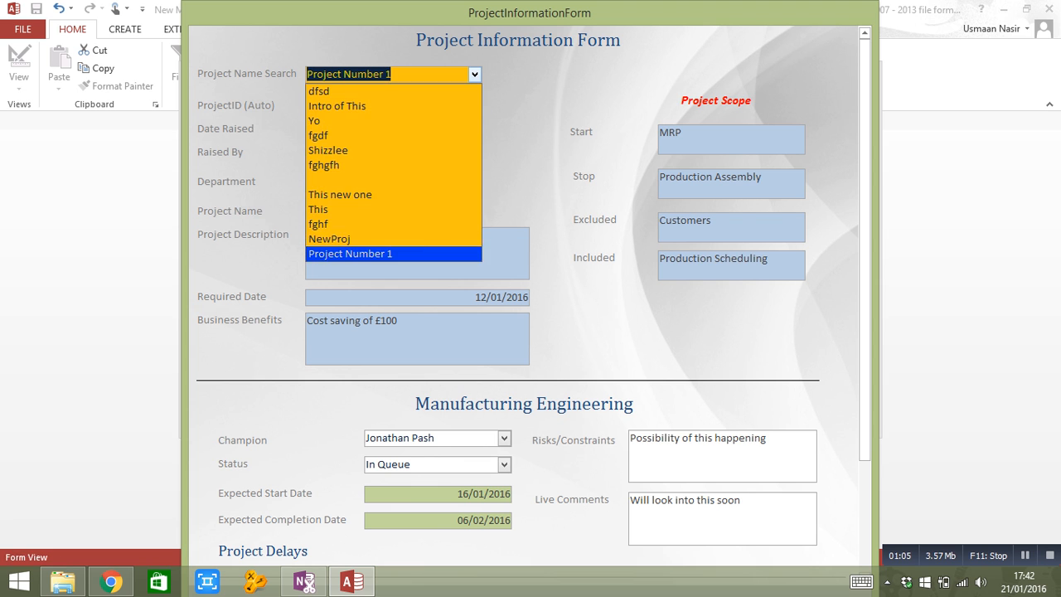
pyautogui.click(350, 253)
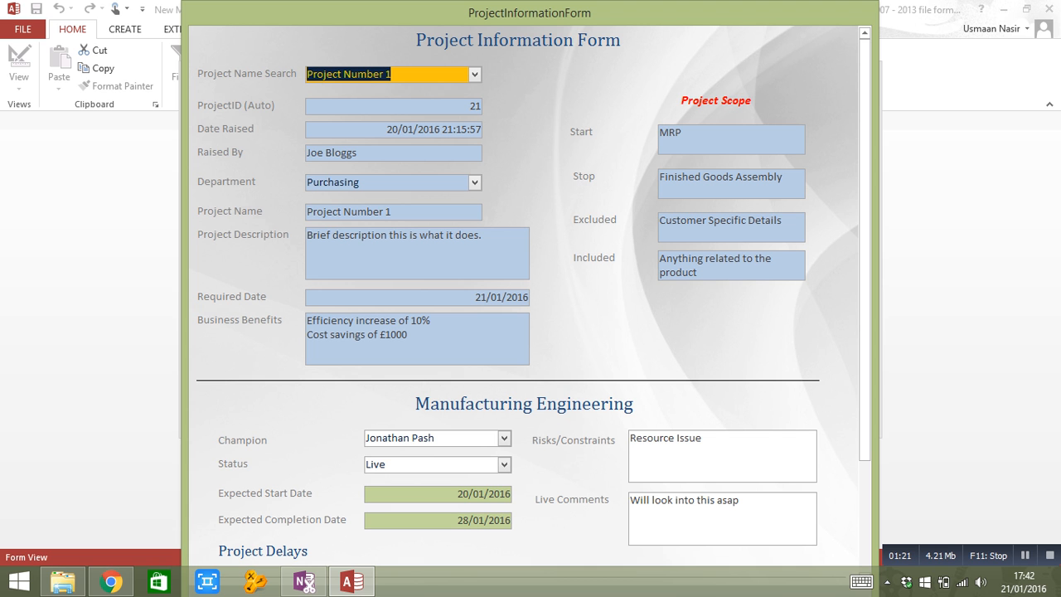
pyautogui.click(18, 70)
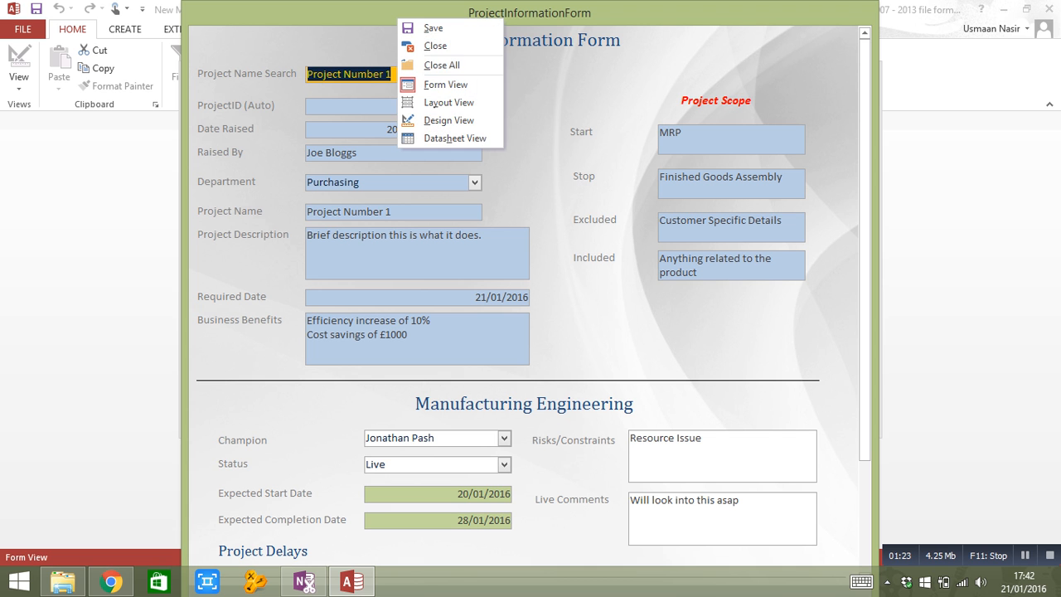
# - Switch the Project Information Form to Design View to inspect its search combo box
pyautogui.click(448, 119)
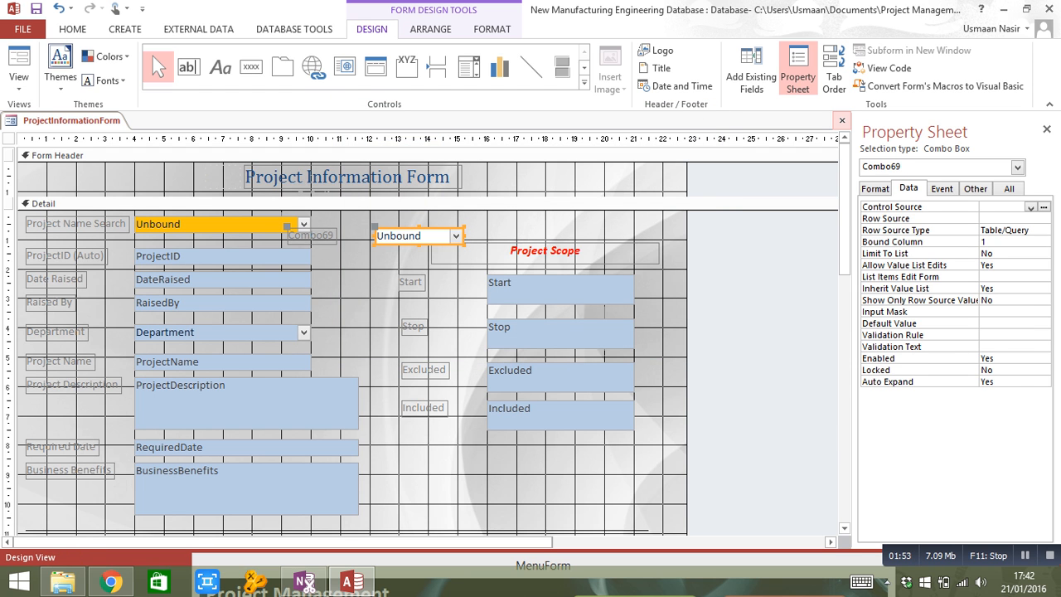
pyautogui.moveTo(842, 119)
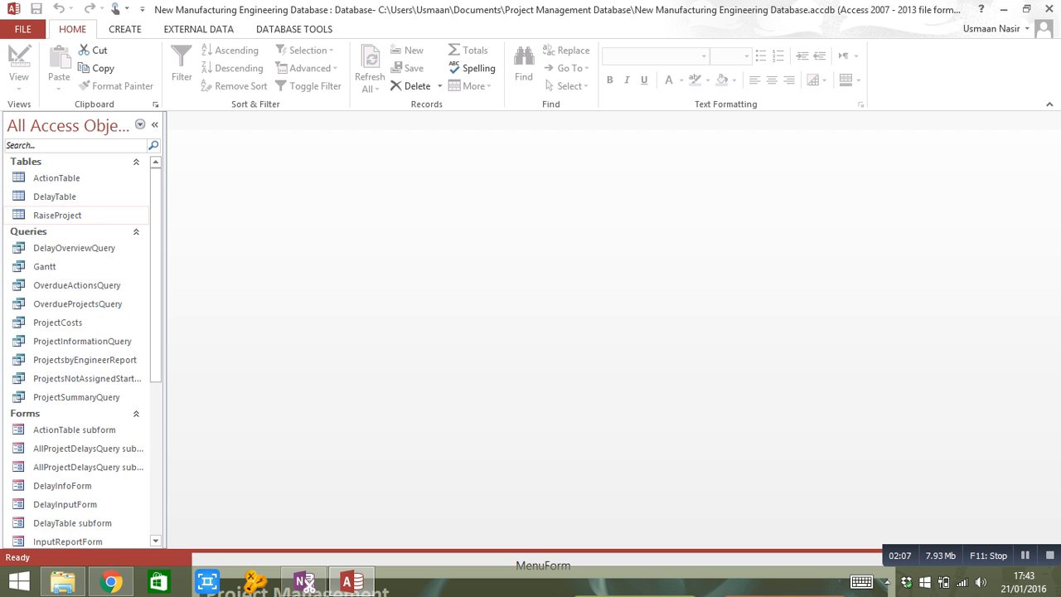
# - With the RaiseProject table selected, create a new blank form (Form1) in Design View
pyautogui.click(57, 215)
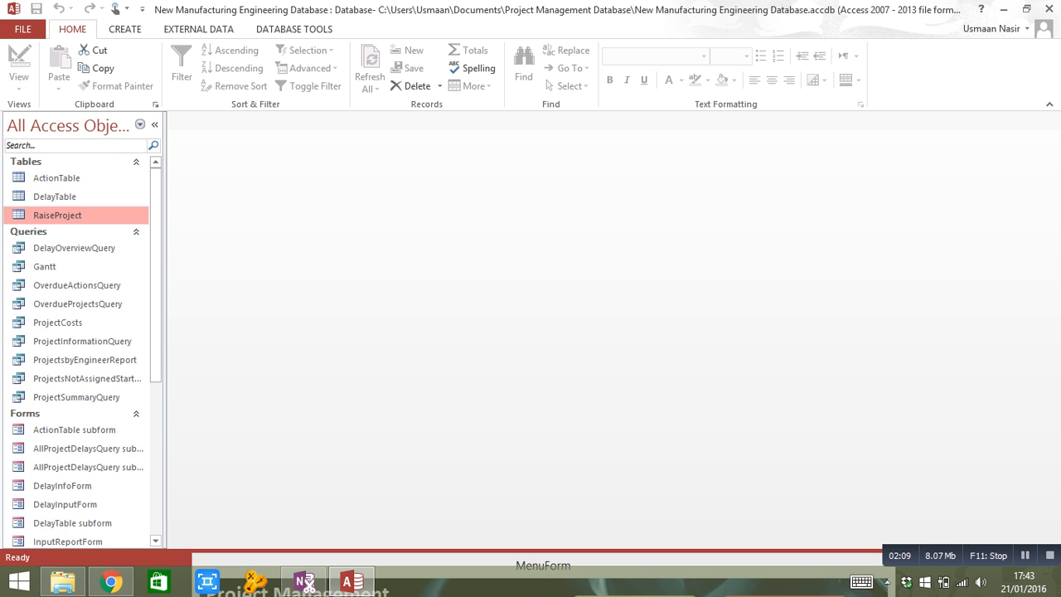
pyautogui.click(126, 29)
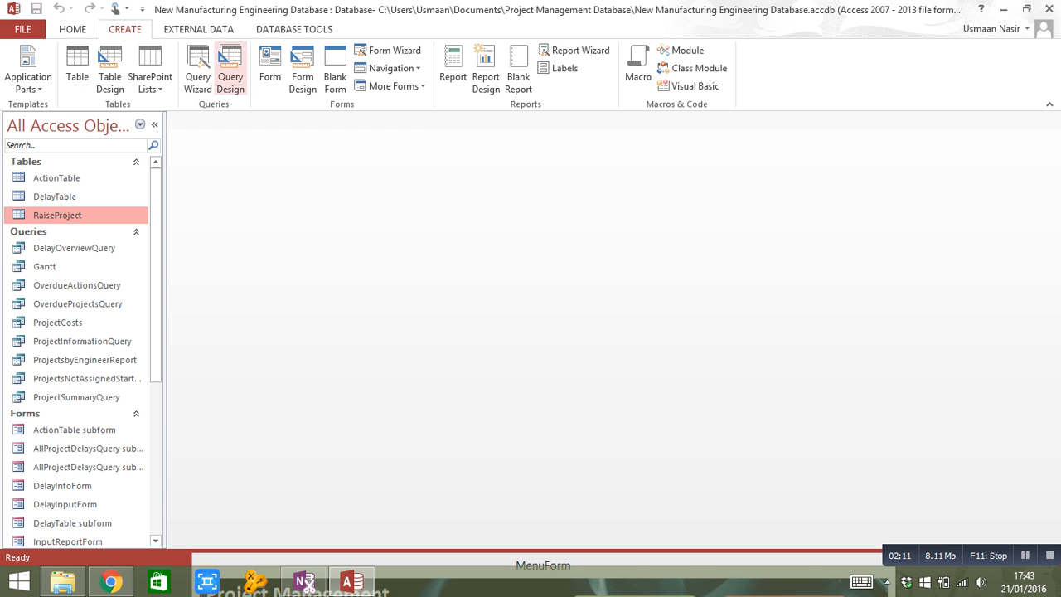
pyautogui.moveTo(268, 68)
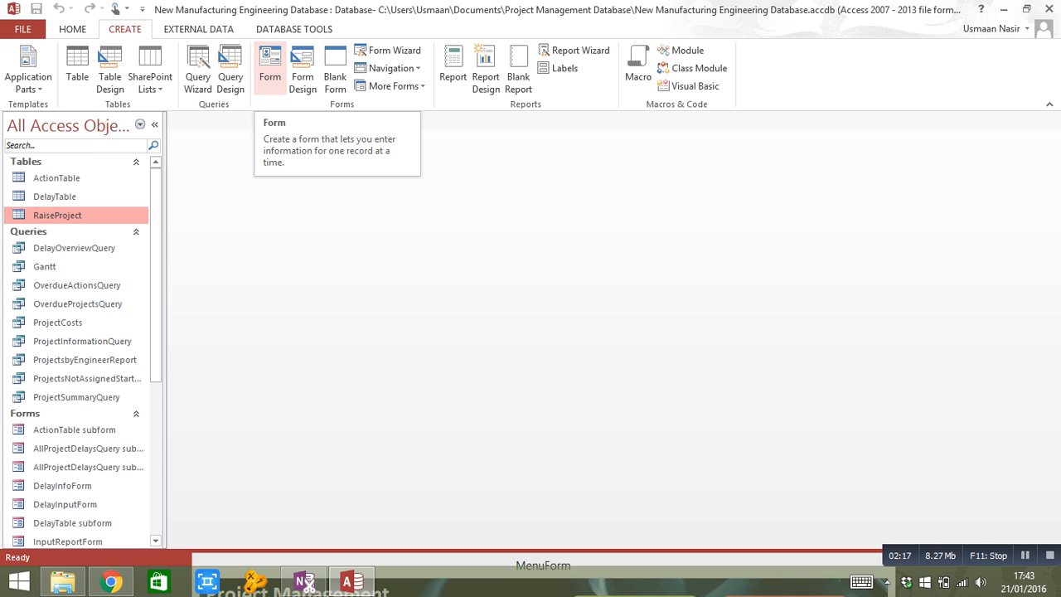
pyautogui.moveTo(302, 68)
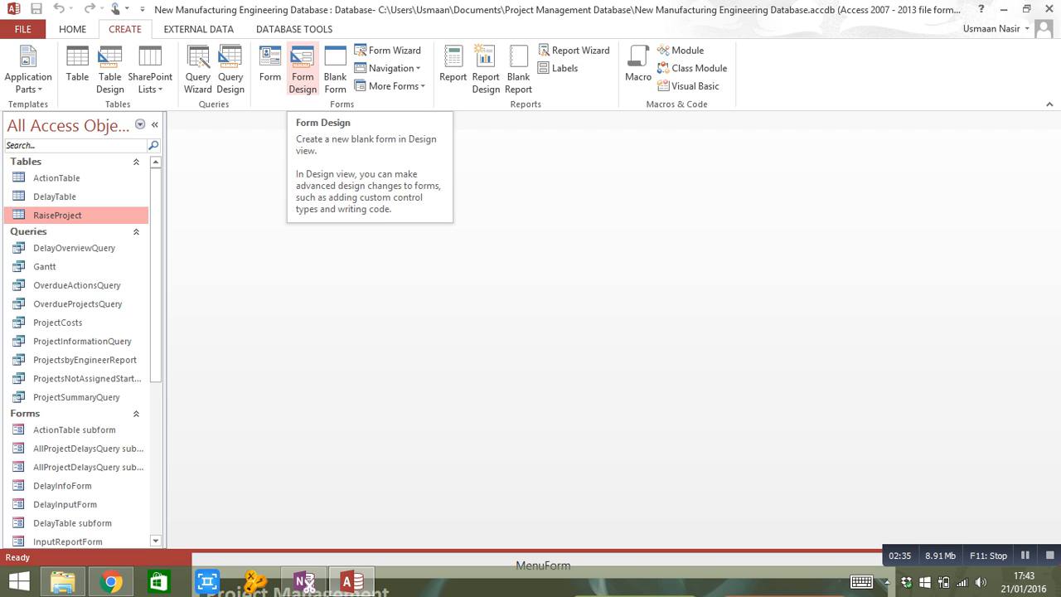
pyautogui.click(301, 68)
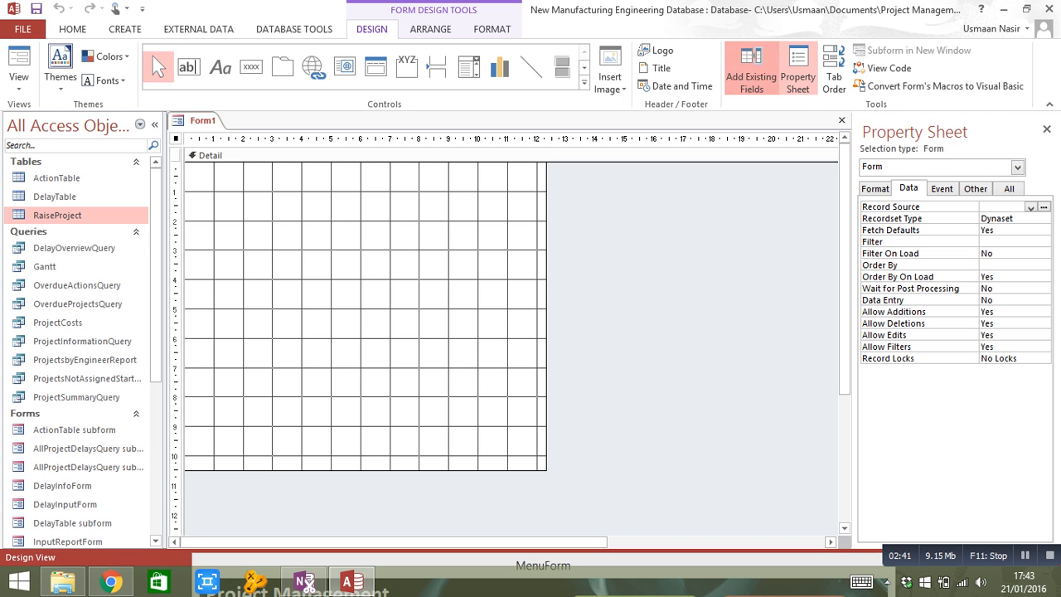
# - Add RaiseProject's ProjectID, RaisedBy, ProjectName and related fields from the Field List onto Form1
pyautogui.click(750, 63)
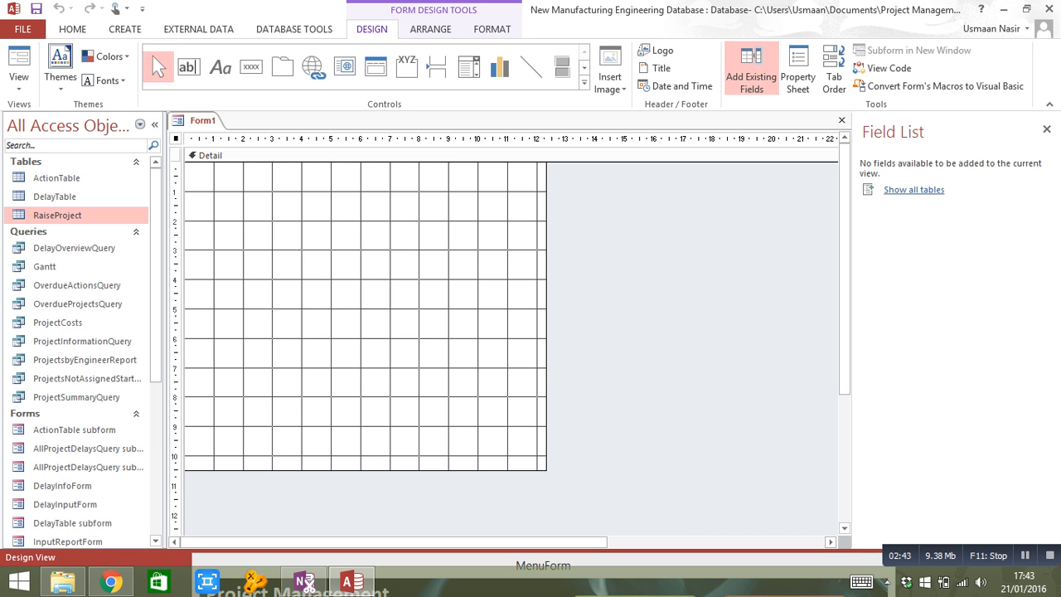
pyautogui.click(913, 189)
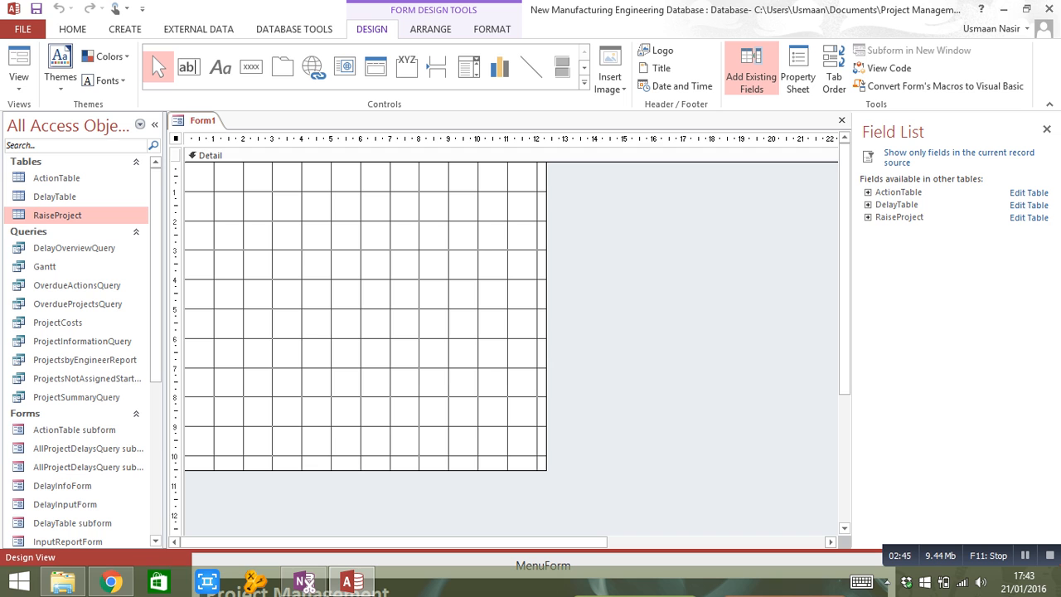
pyautogui.click(869, 215)
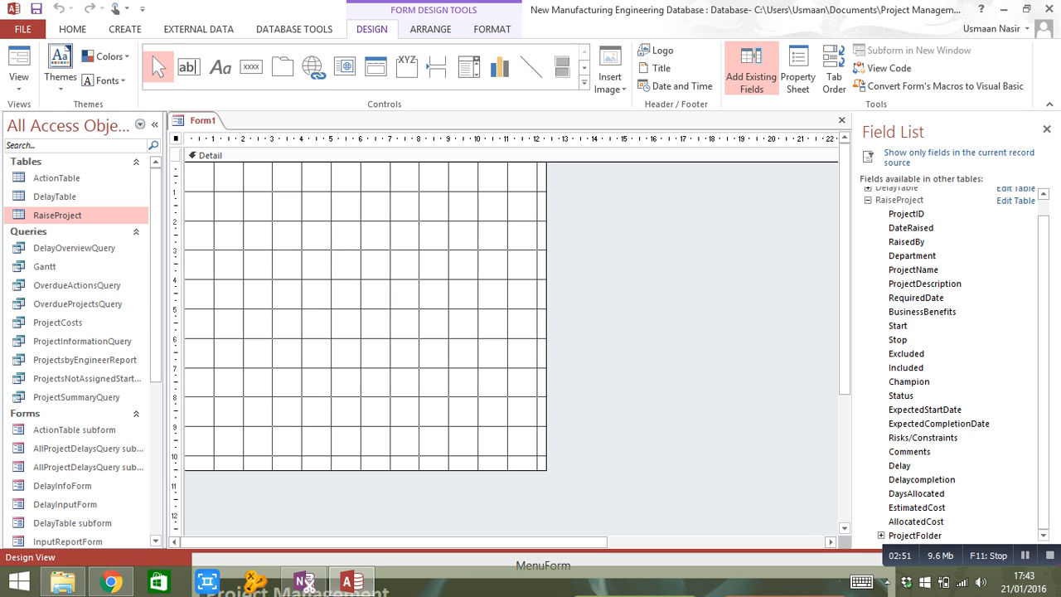
pyautogui.click(905, 212)
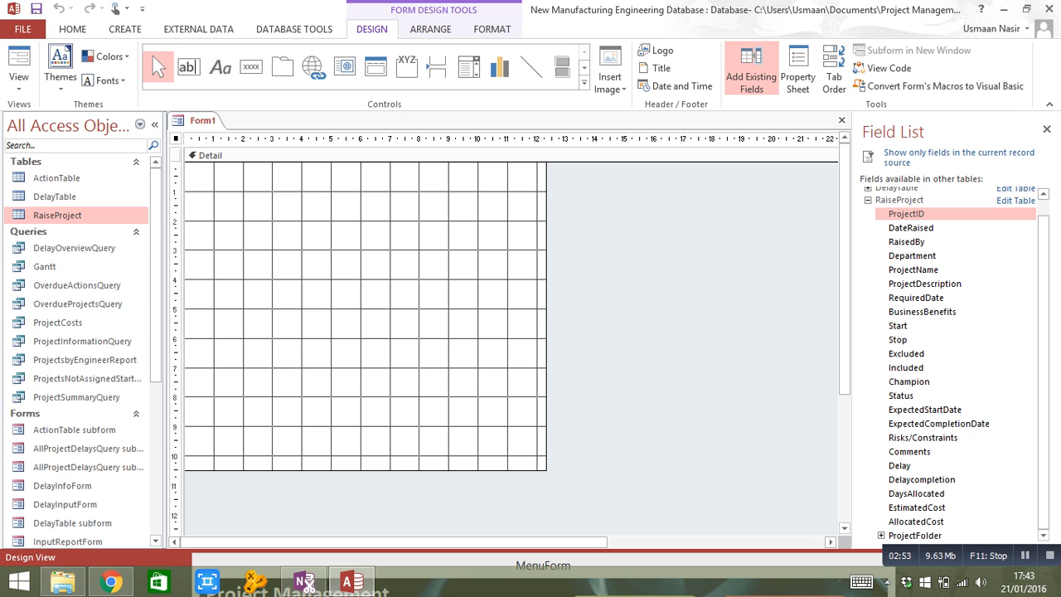
pyautogui.moveTo(905, 213); pyautogui.dragTo(240, 272)
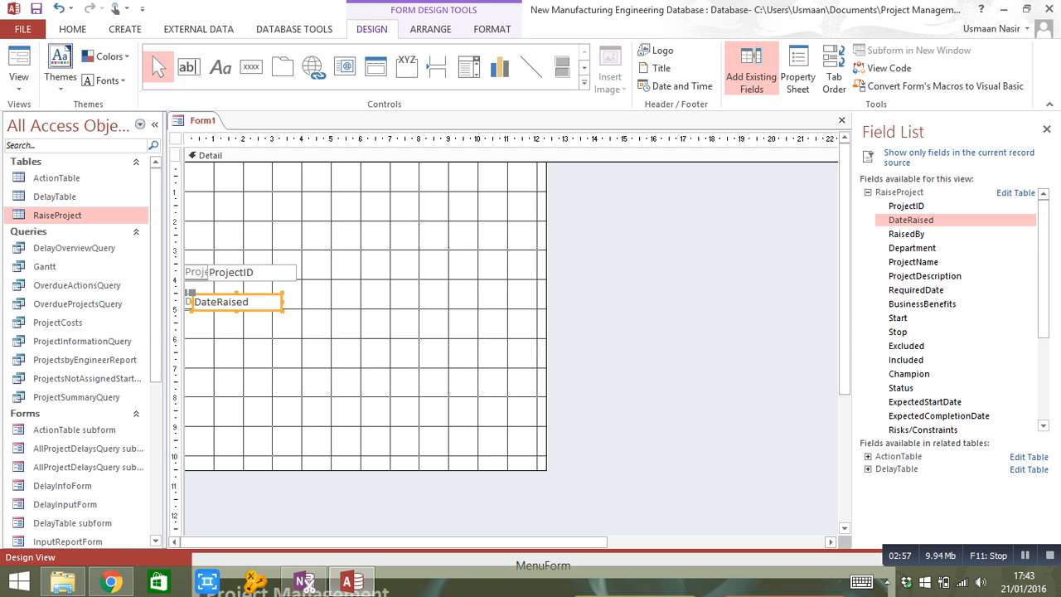
pyautogui.click(905, 233)
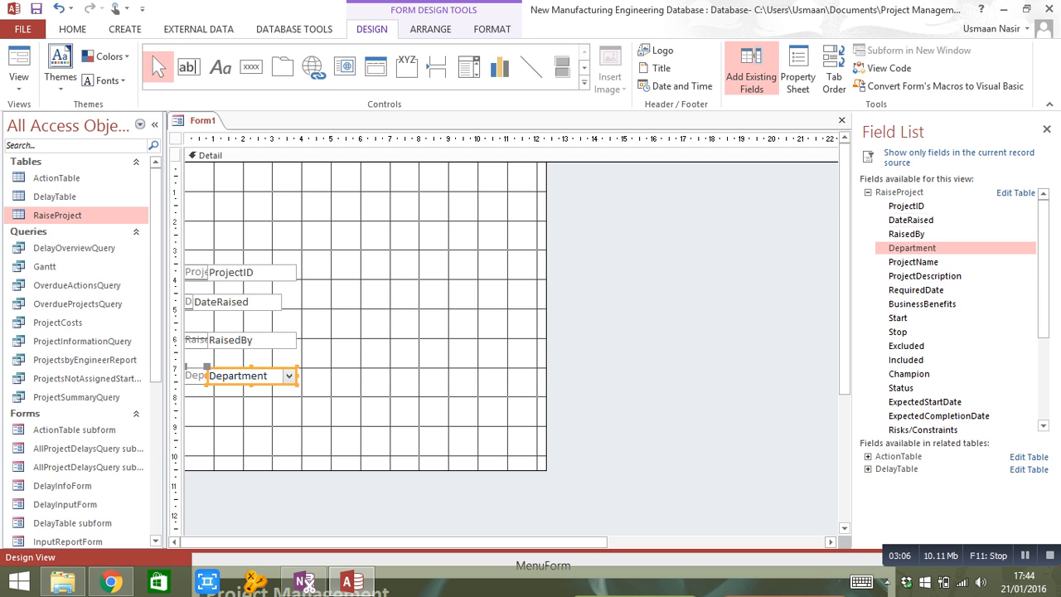
pyautogui.click(912, 262)
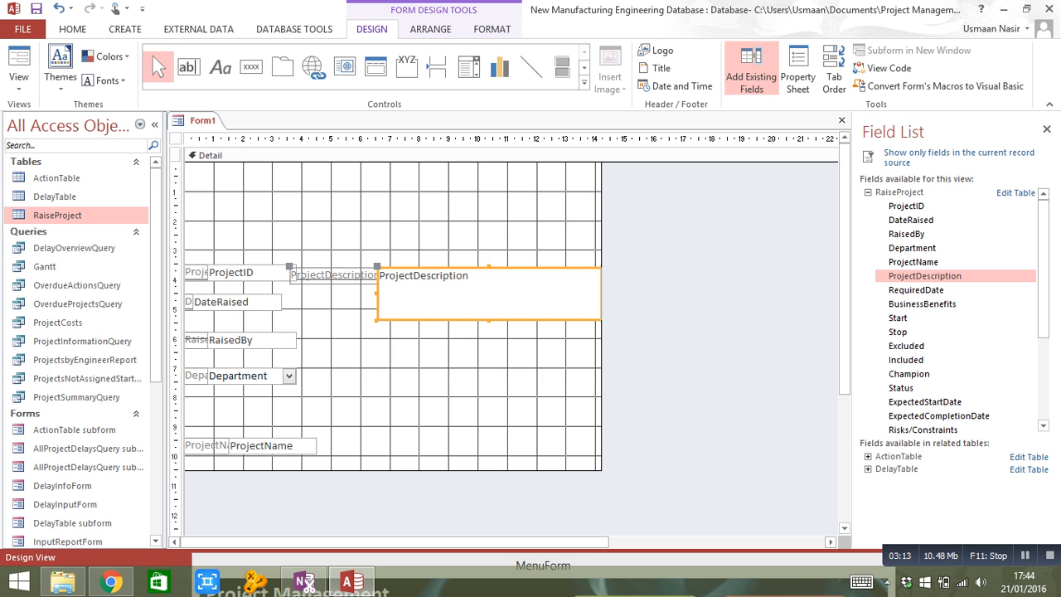
# - Rearrange the ProjectDescription, Department and other field boxes and labels on the form
pyautogui.click(240, 272)
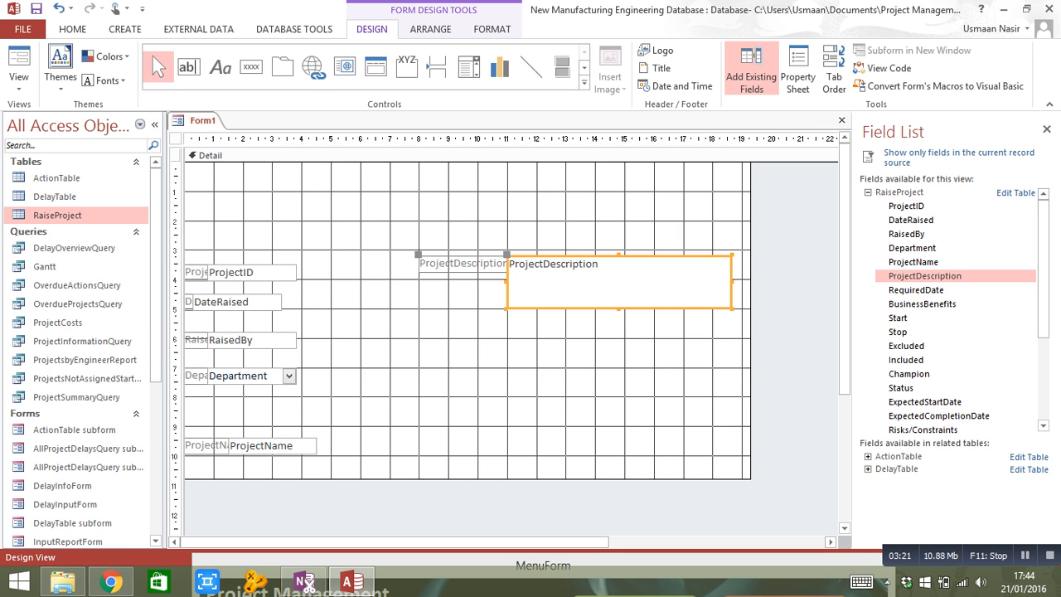
pyautogui.click(240, 272)
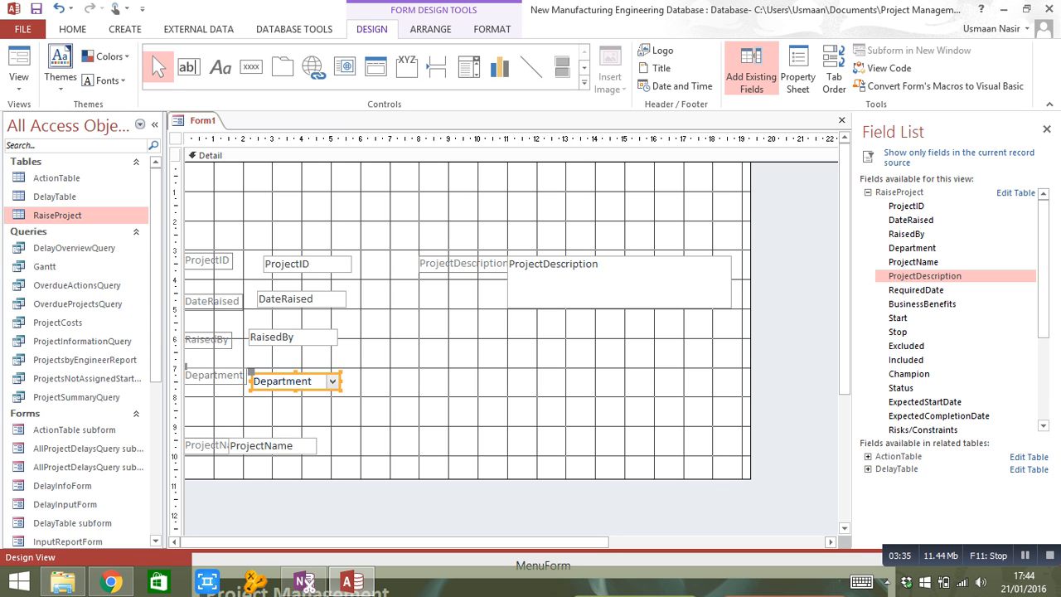
pyautogui.click(313, 445)
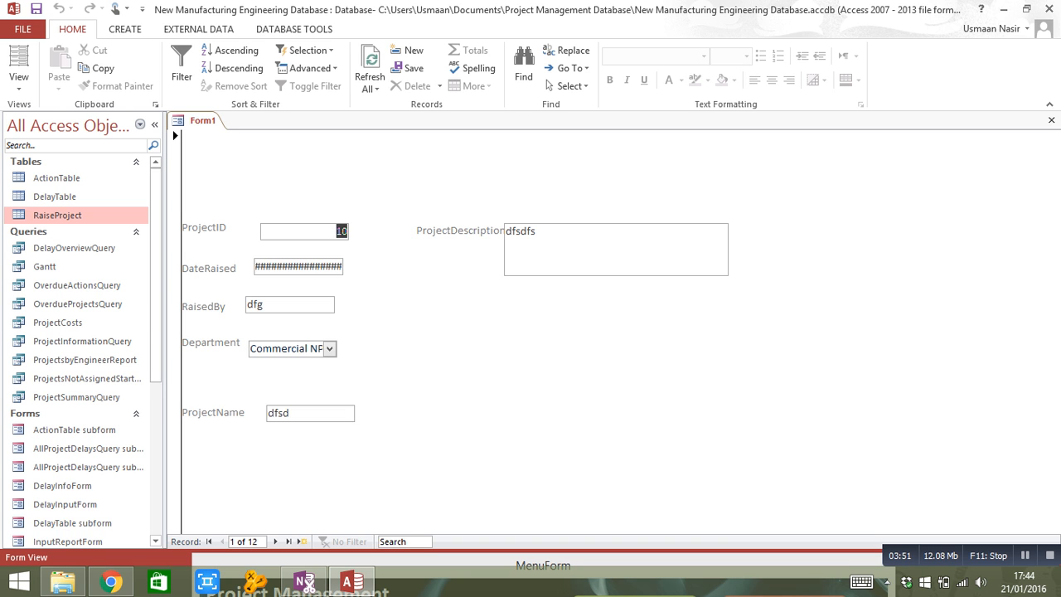
# - Return Form1 to Design View and delete the stray combo box
pyautogui.rightClick(199, 119)
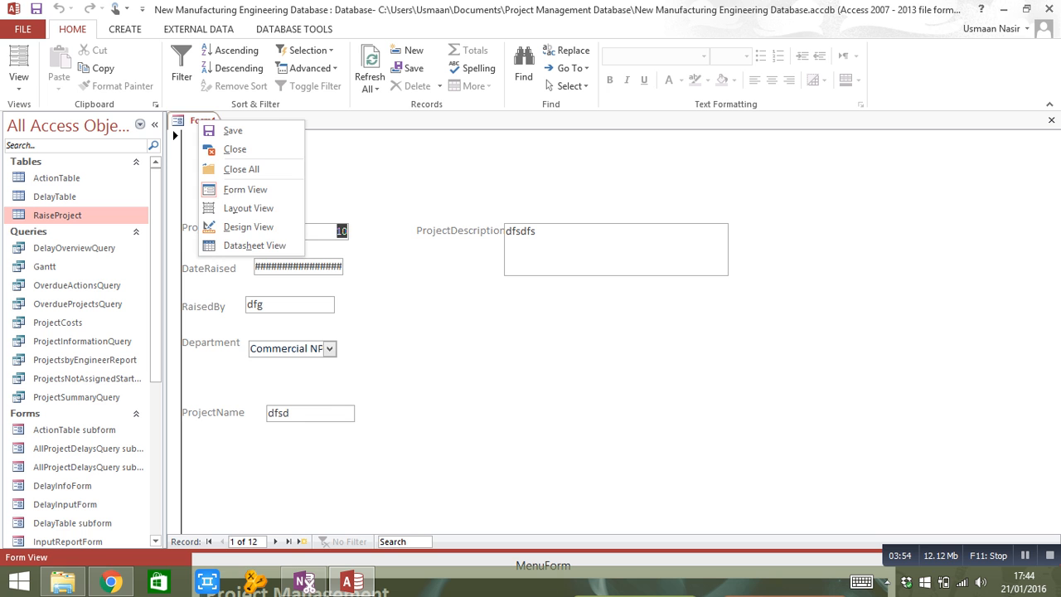
pyautogui.click(249, 226)
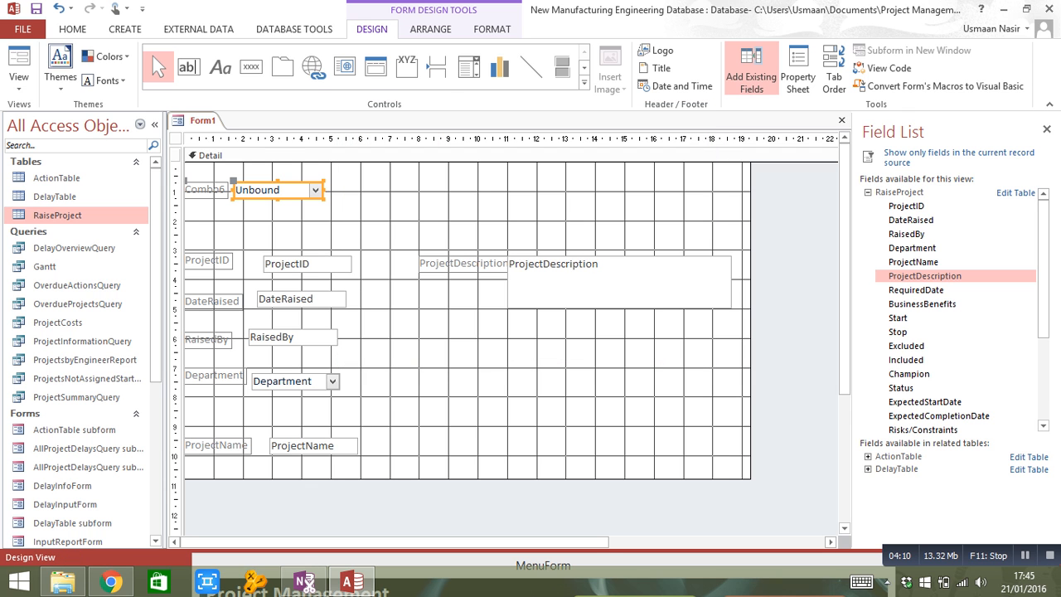
pyautogui.press('Delete')
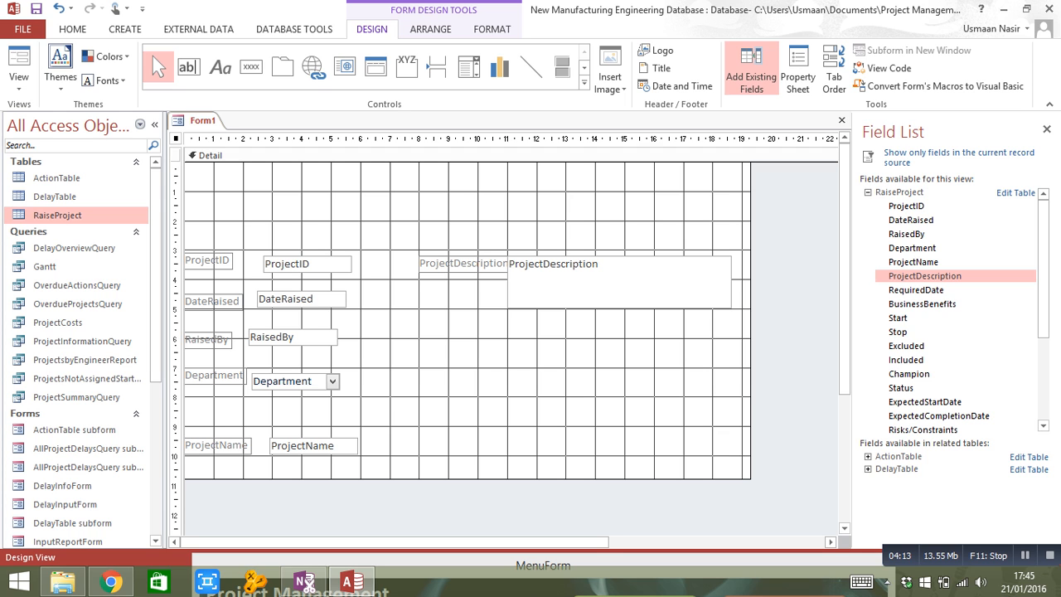
# - In the Property Sheet, set Form1's Record Source to the RaiseProject table
pyautogui.click(797, 68)
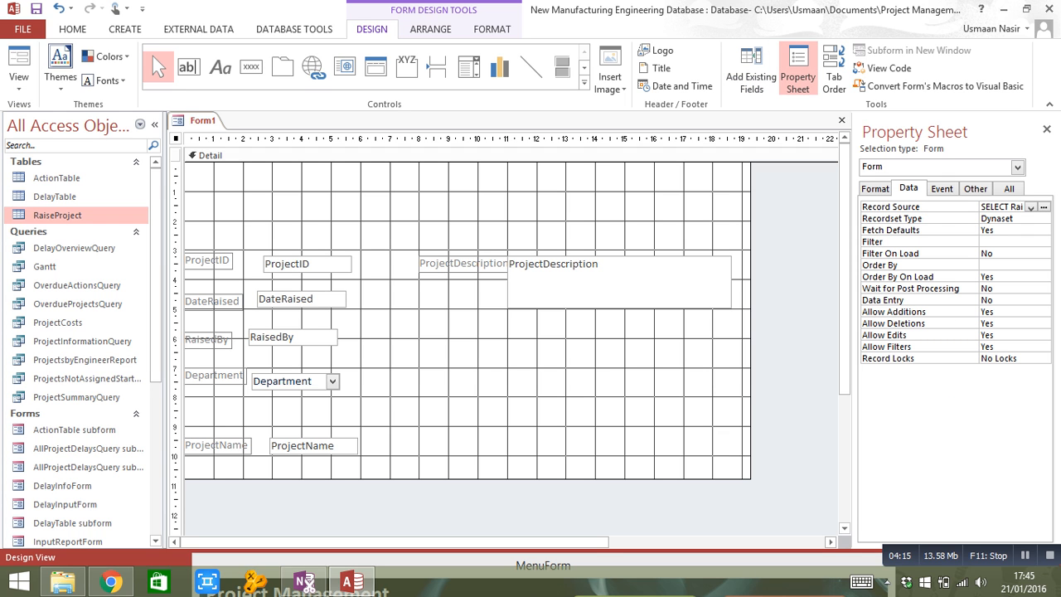
pyautogui.moveTo(797, 68)
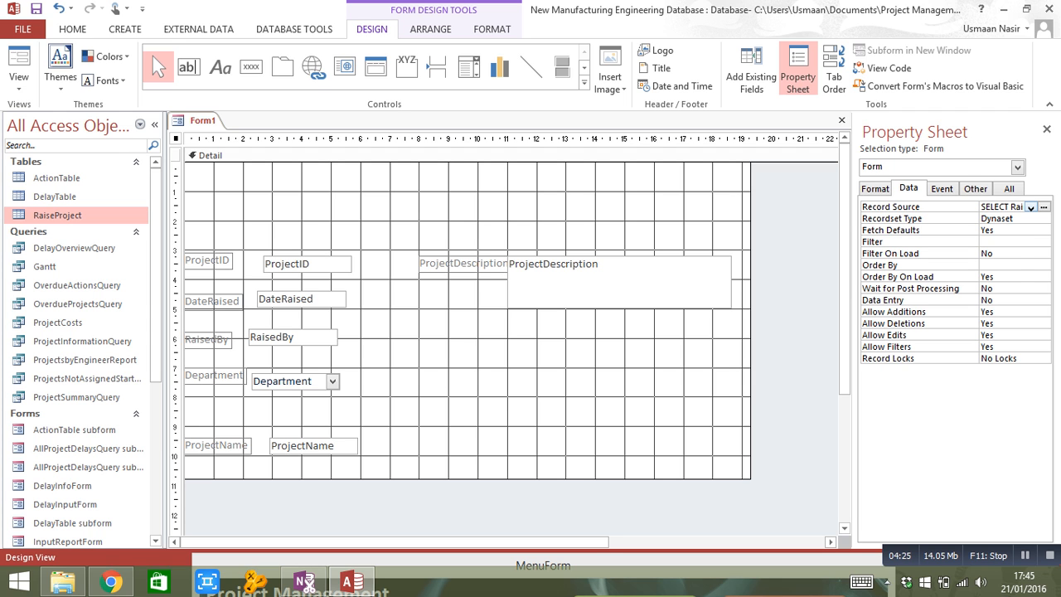
pyautogui.click(1042, 205)
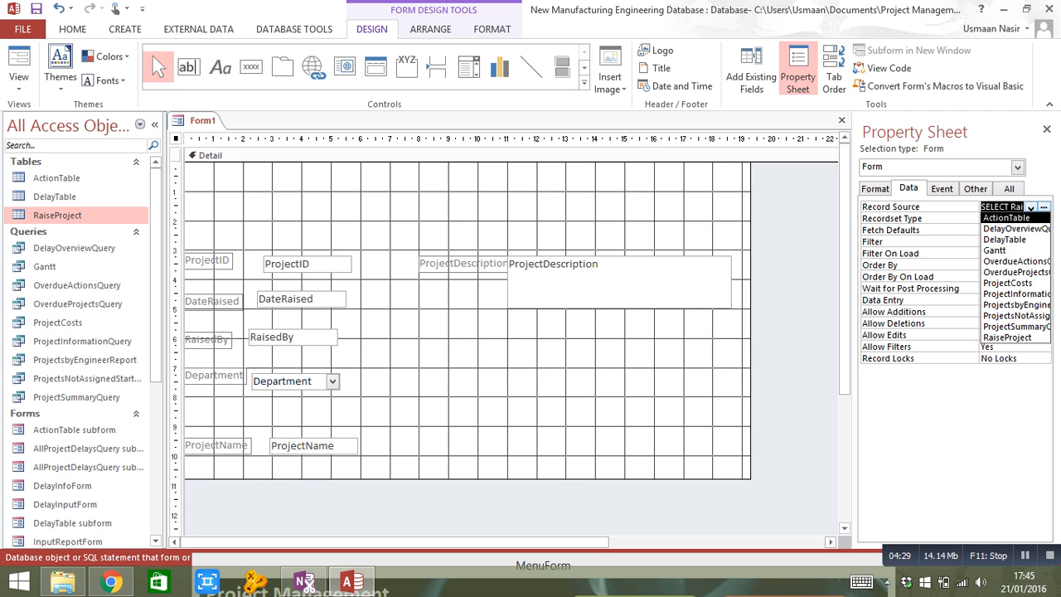
pyautogui.click(1007, 336)
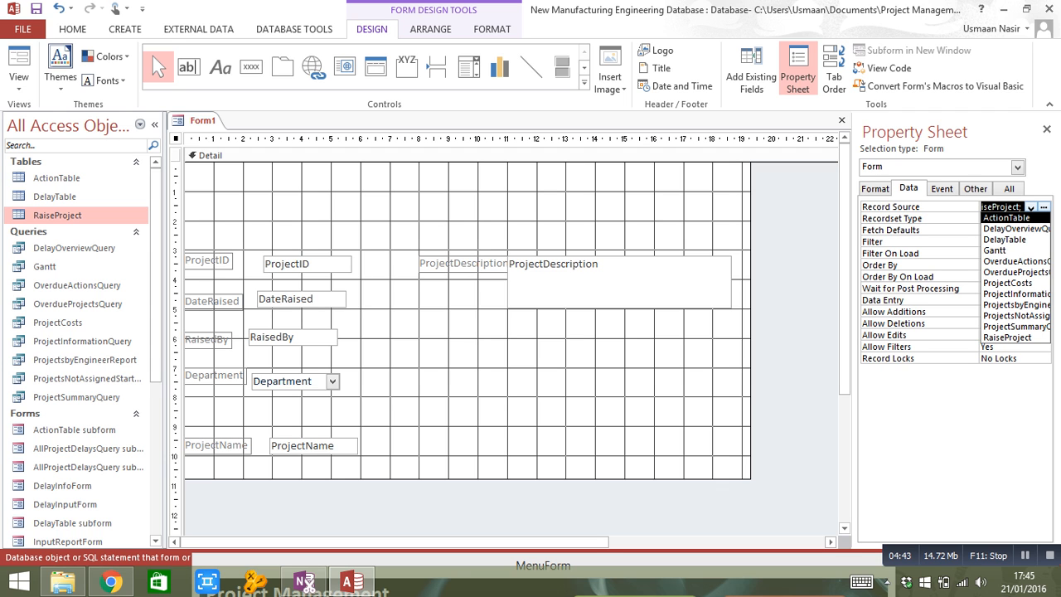
pyautogui.click(1003, 206)
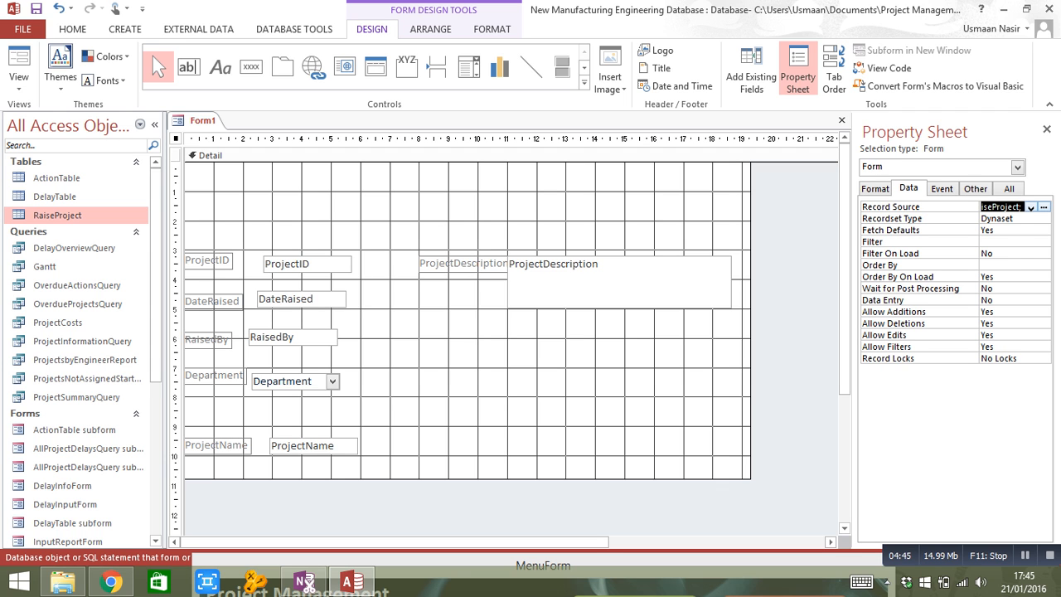
pyautogui.click(1031, 206)
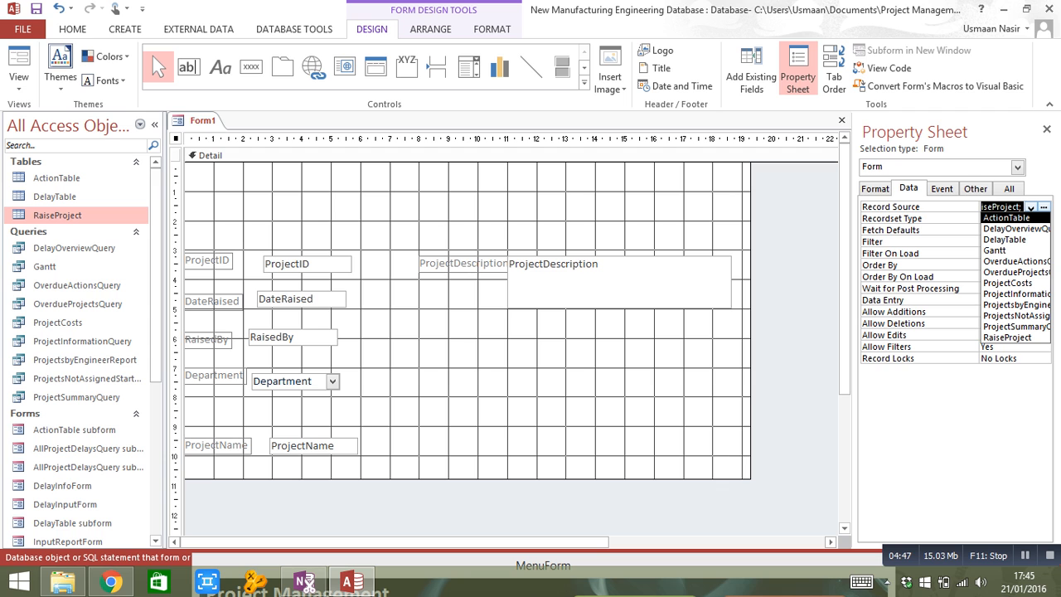
pyautogui.click(995, 249)
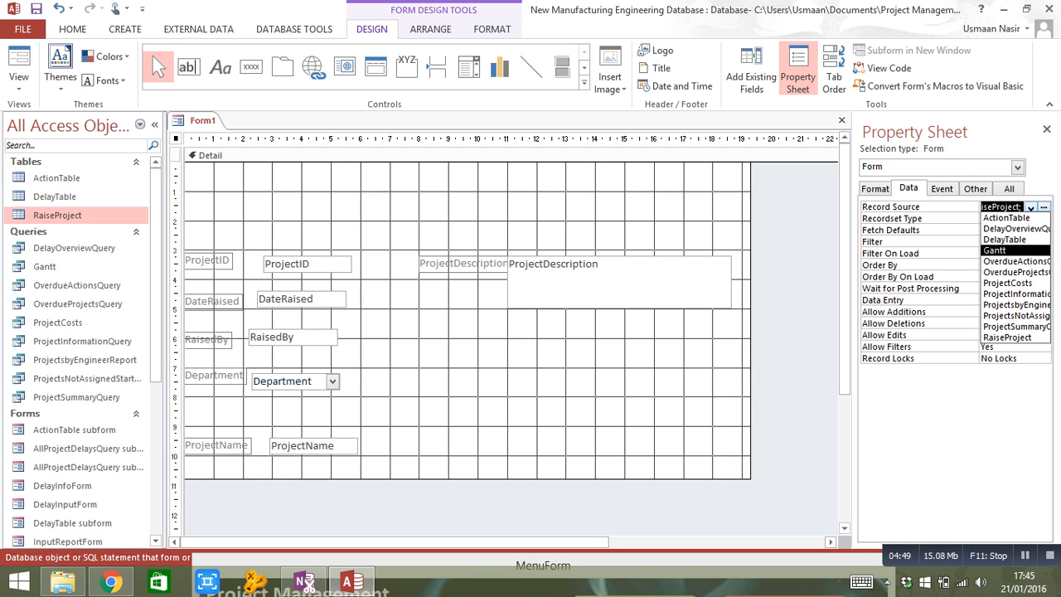
pyautogui.click(1004, 338)
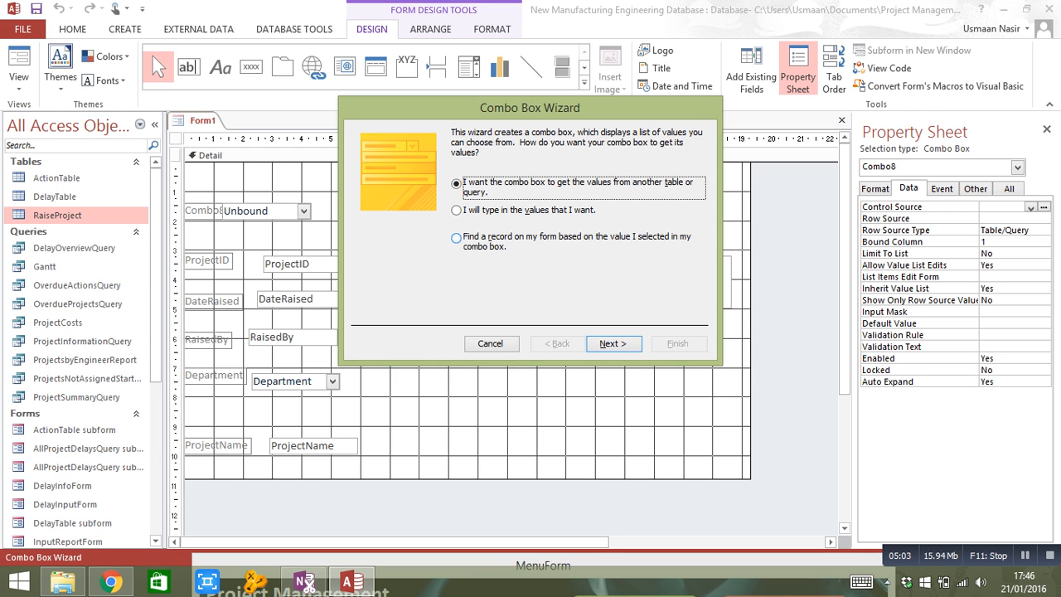
# - Complete the Combo Box Wizard with ProjectName as the combo box's displayed column
pyautogui.click(613, 343)
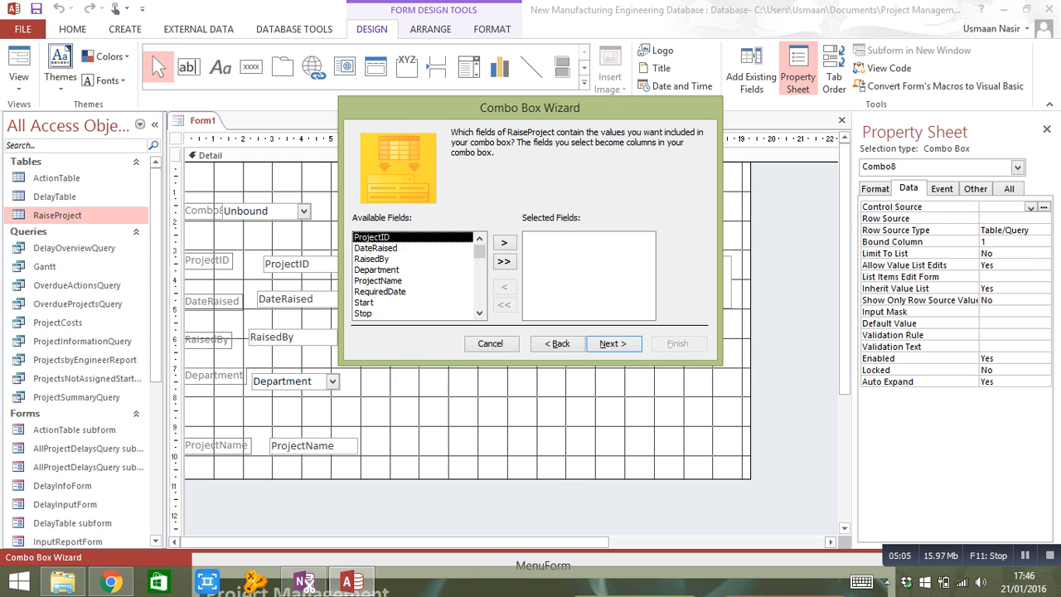
pyautogui.click(504, 242)
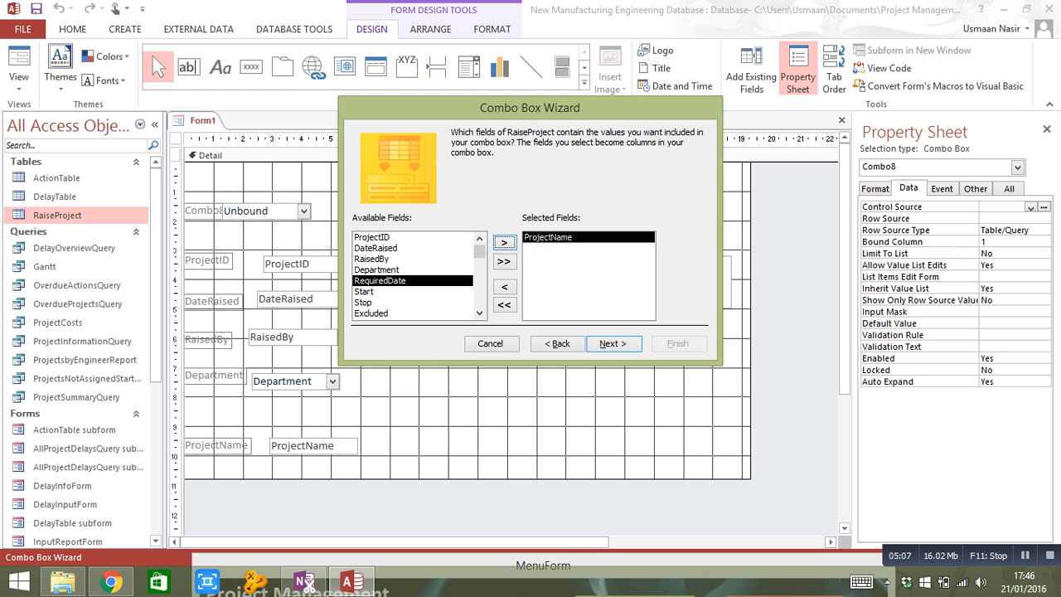
pyautogui.click(613, 344)
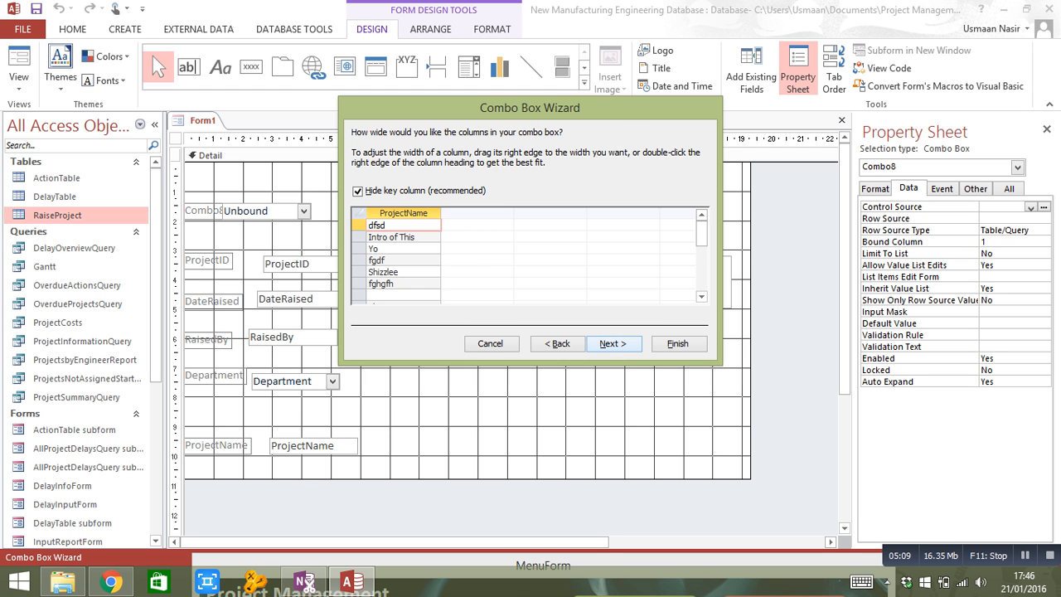
pyautogui.click(678, 343)
pyautogui.write('ProjectNameSearch')
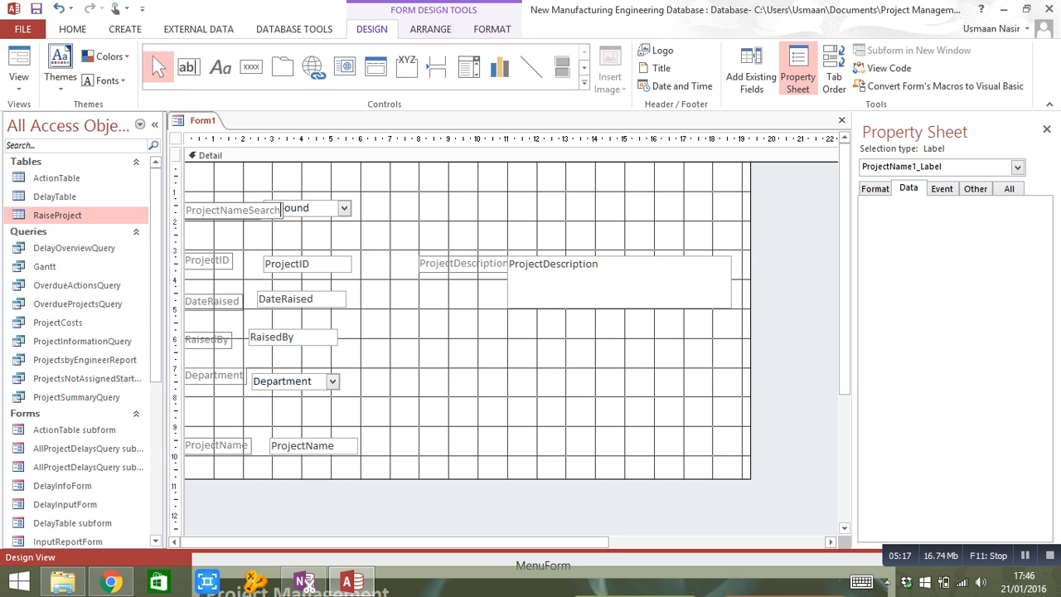
# - Position the new combo box beside its ProjectNameSearch label above ProjectID
pyautogui.click(306, 209)
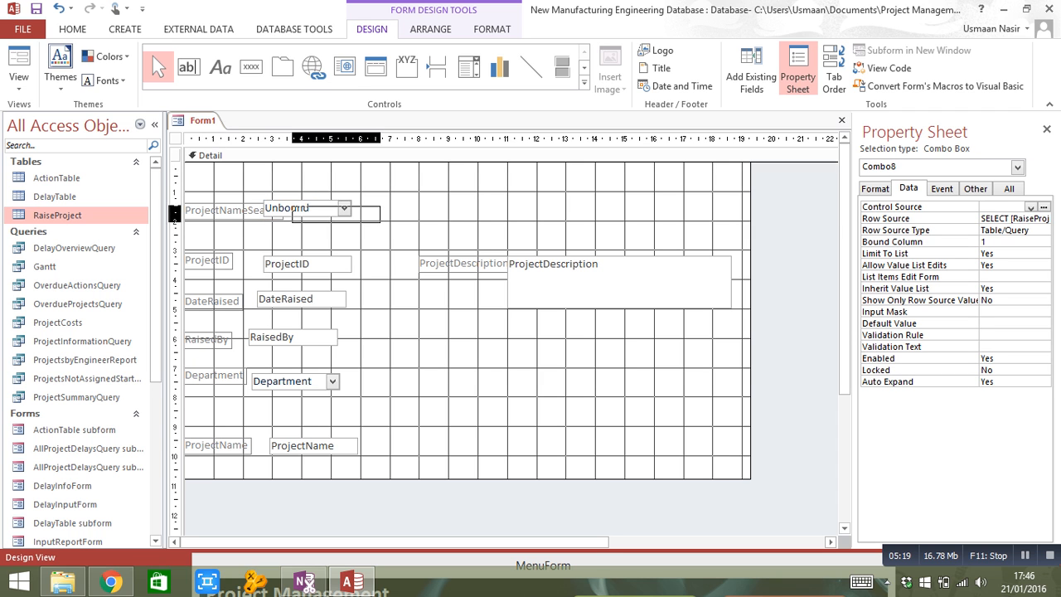
pyautogui.click(332, 208)
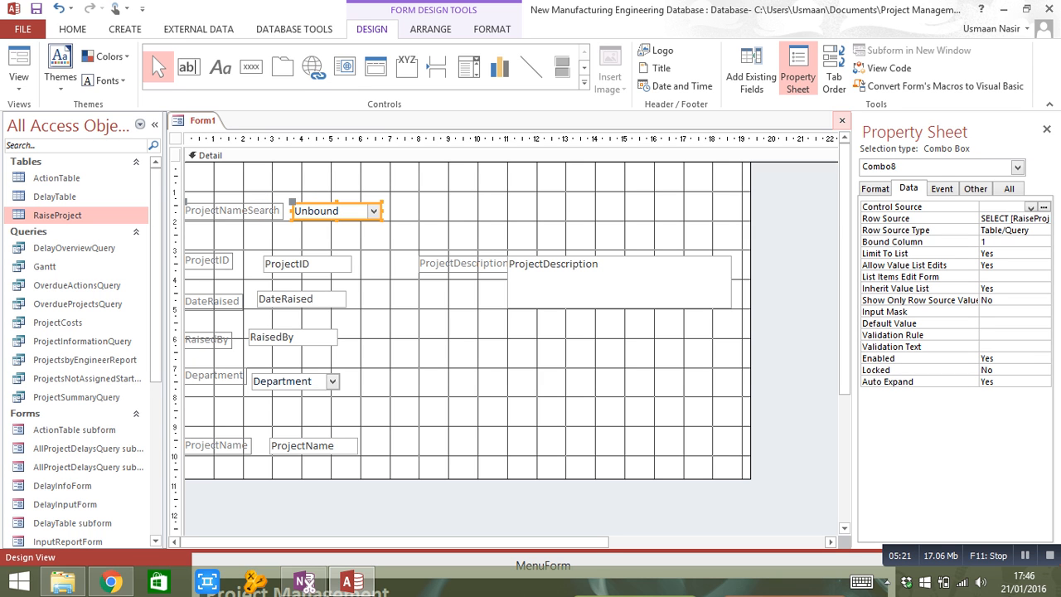
pyautogui.rightClick(199, 119)
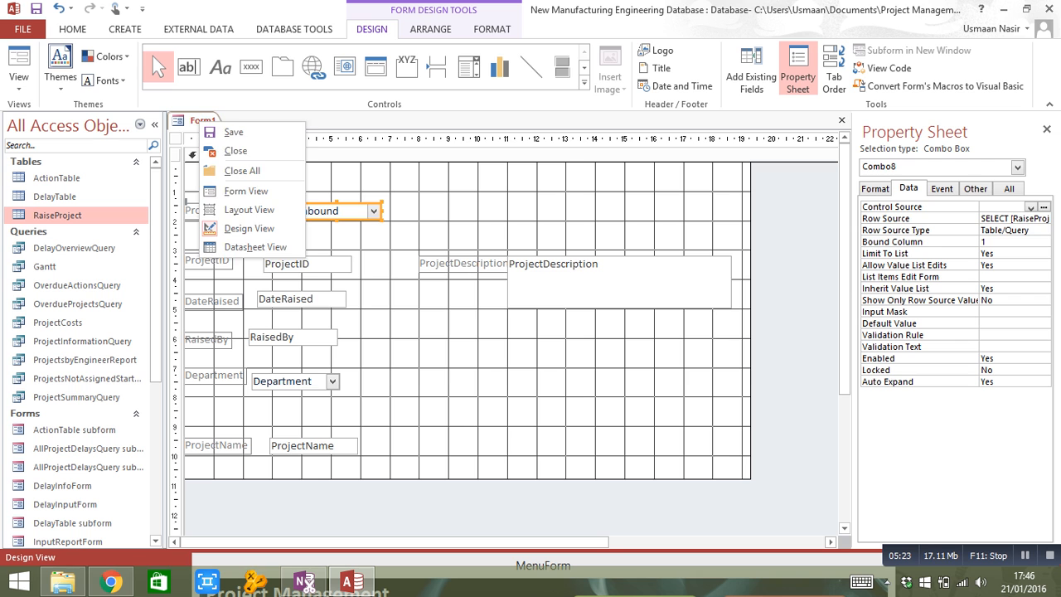
# - In Form View, pick Project Number 1 from ProjectNameSearch so the form jumps to that record
pyautogui.click(246, 190)
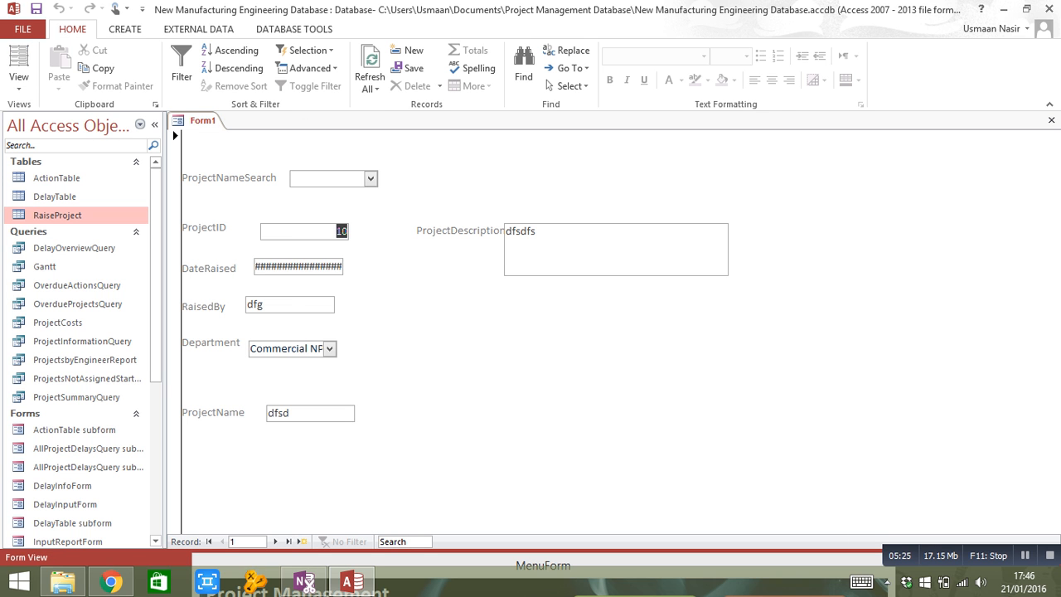
pyautogui.click(378, 179)
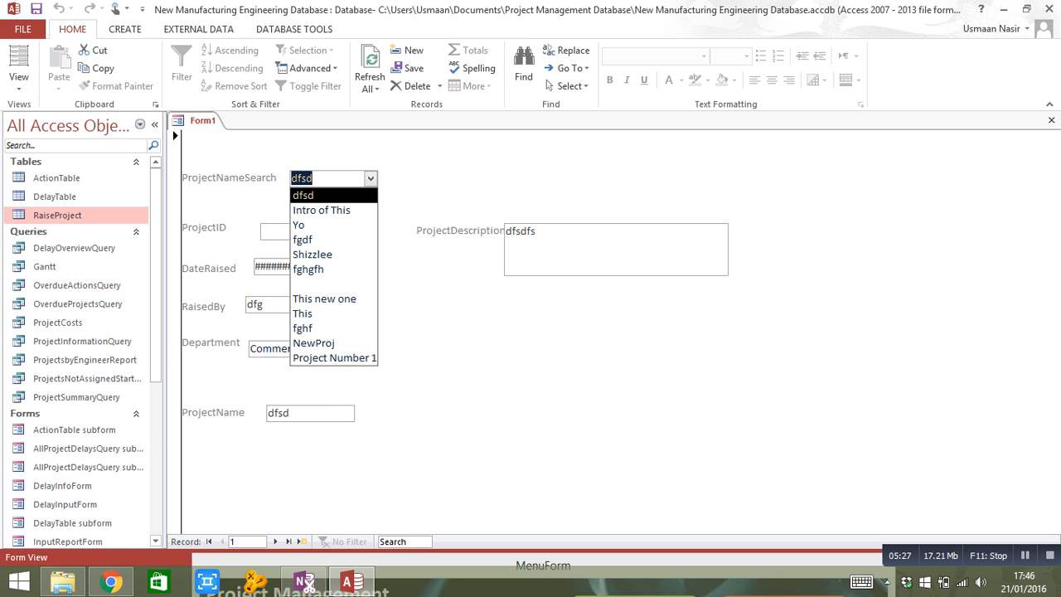
pyautogui.click(301, 239)
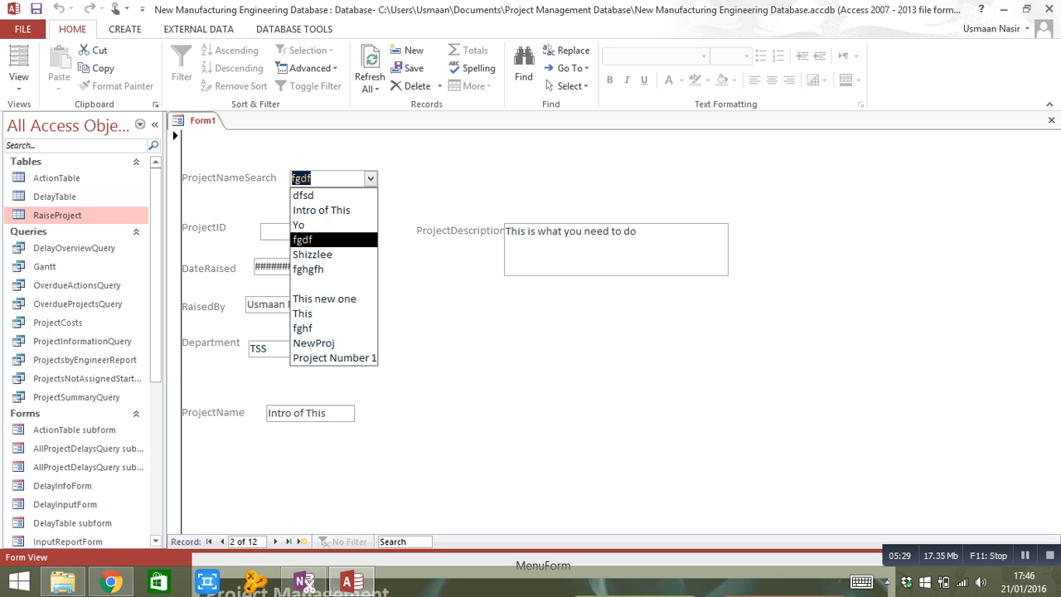
pyautogui.click(332, 358)
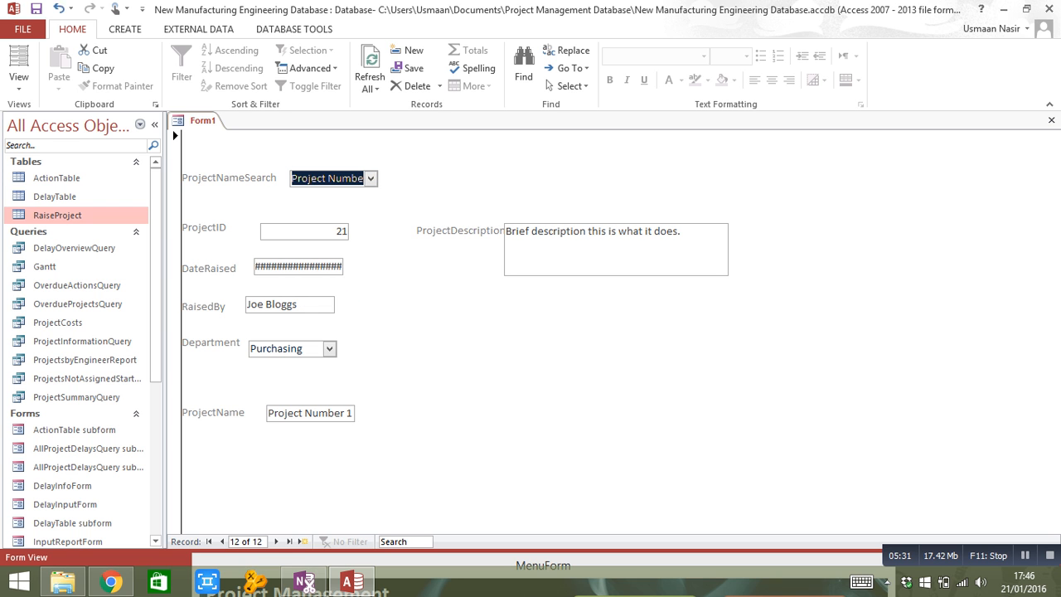